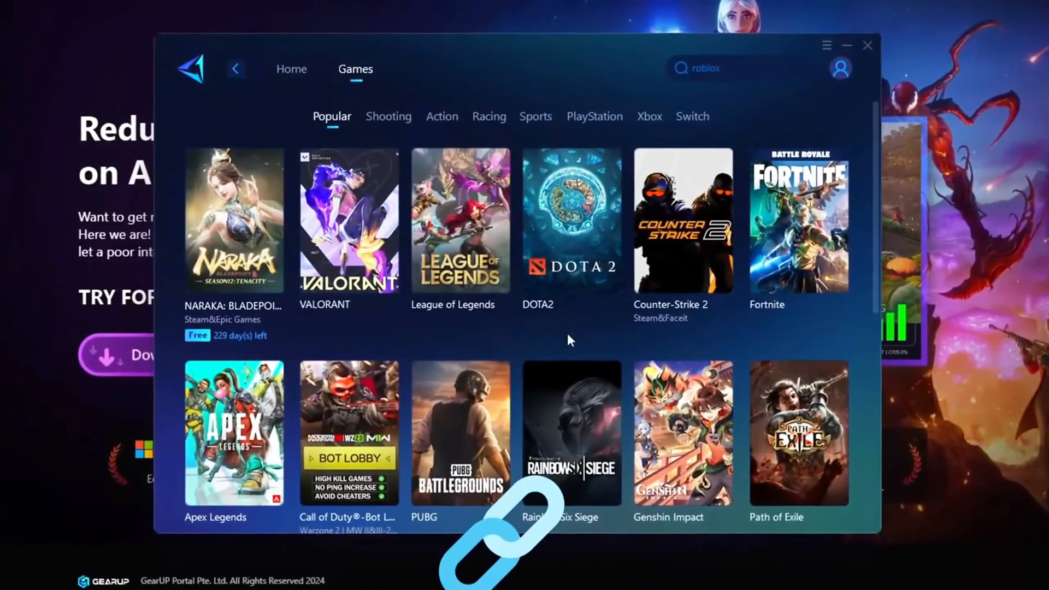
pyautogui.moveTo(572, 220)
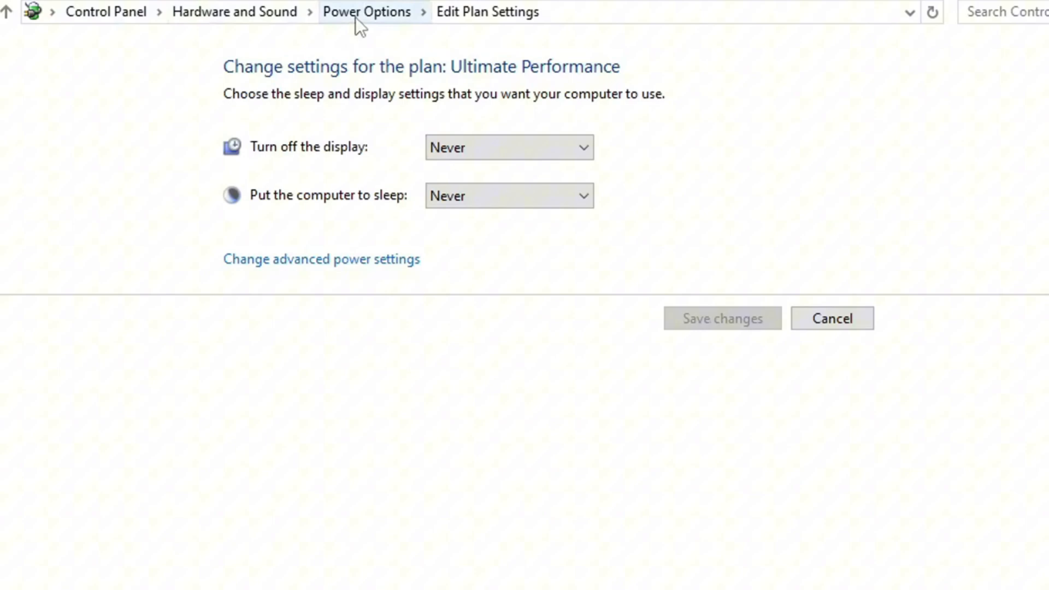
# - Return to the Power Options plan list with Ultimate Performance selected
pyautogui.click(366, 12)
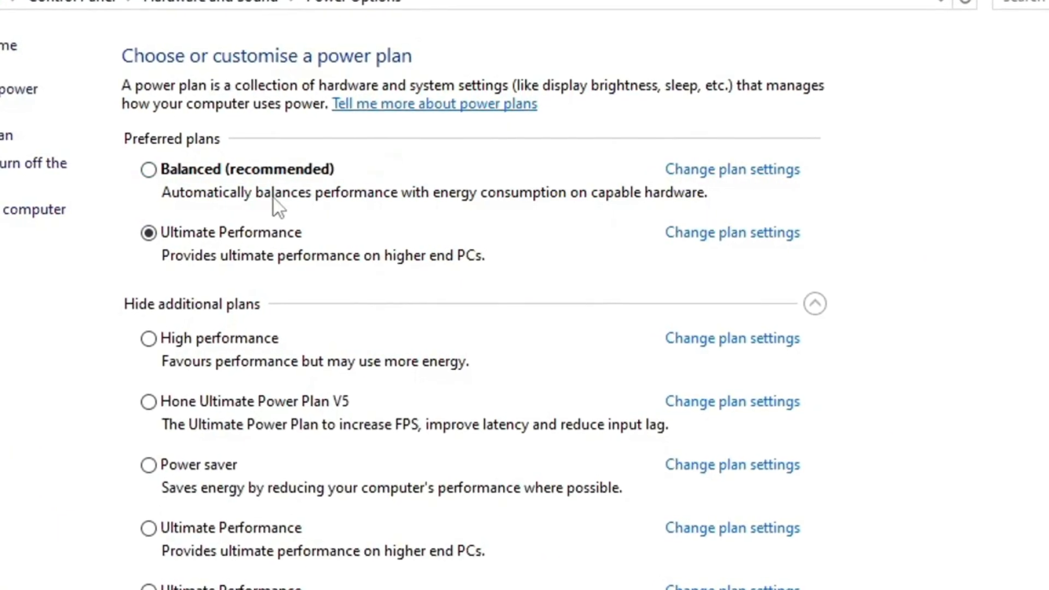
pyautogui.scroll(3)
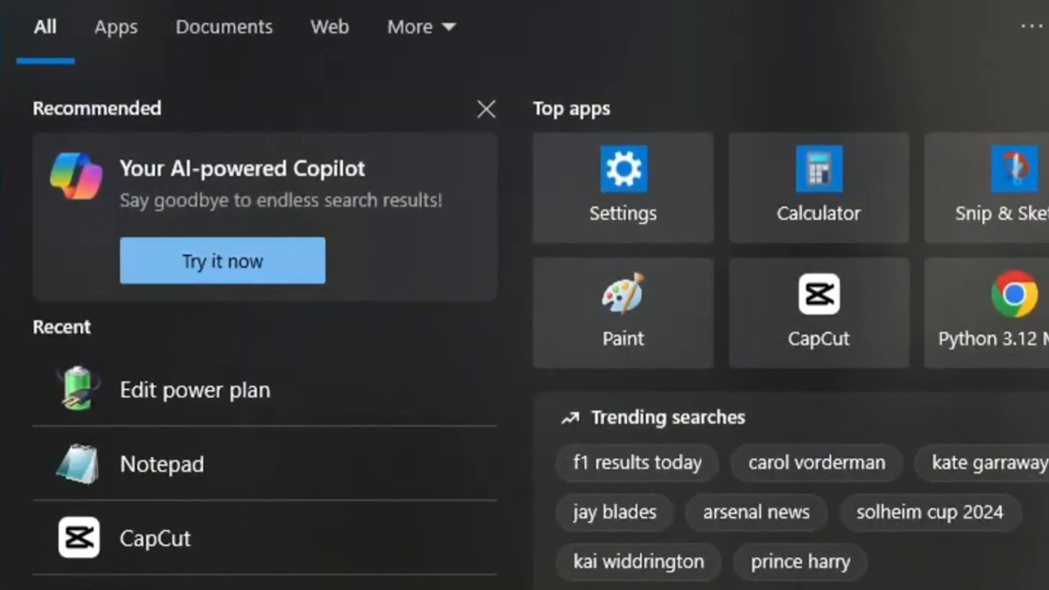
# - Run PowerShell as administrator and enter 'powercfg -duplicatescheme e9a42b02-d5df-448d-aa00-03f14749eb61'
pyautogui.write('powershell')
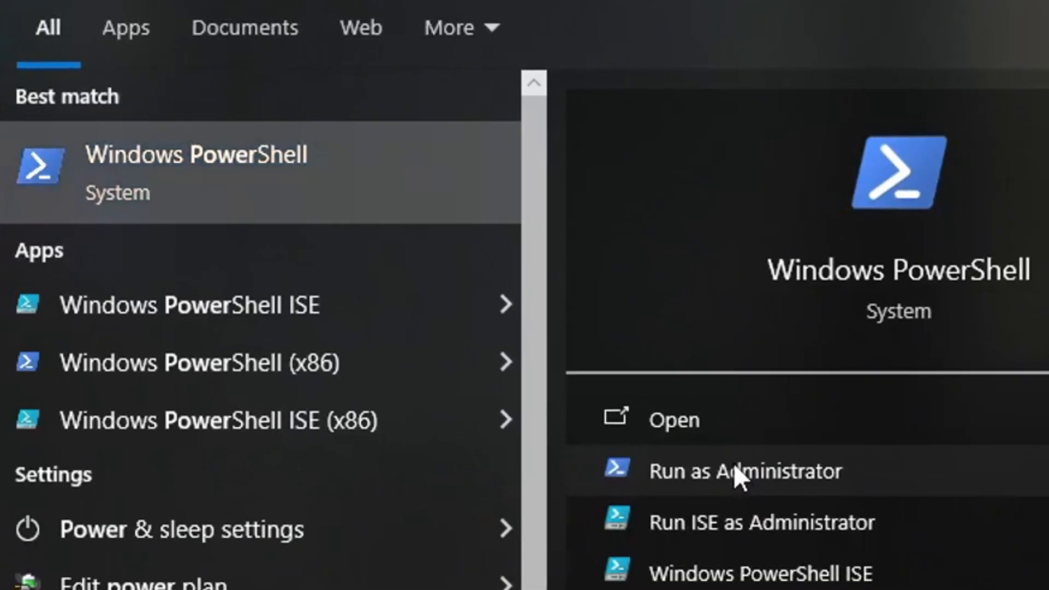
pyautogui.click(744, 471)
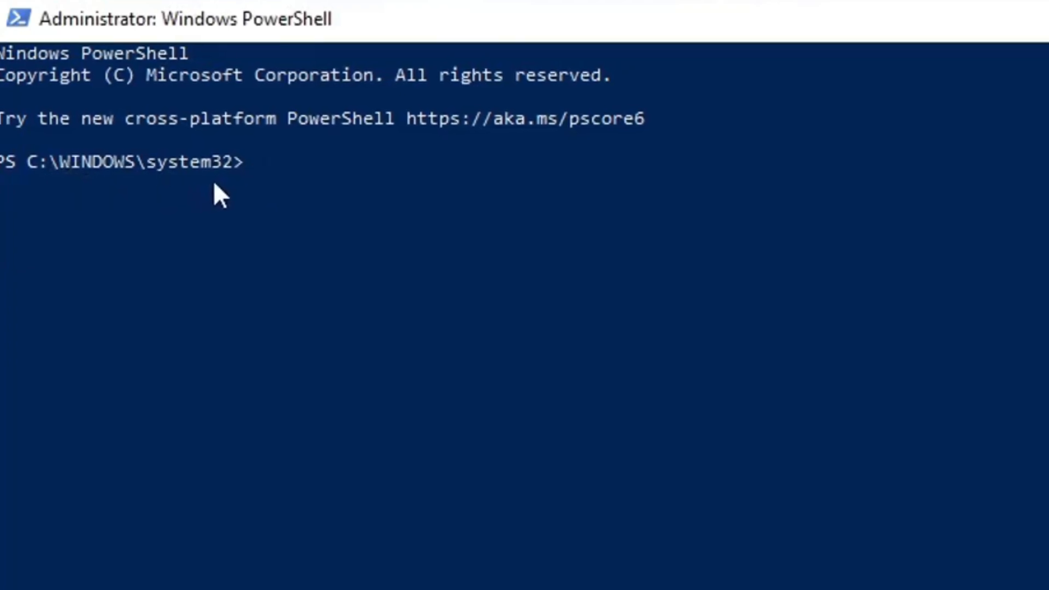
pyautogui.write('powercfg -duplicatescheme e9a42b02-d5df-448d-aa00-03f14749eb61')
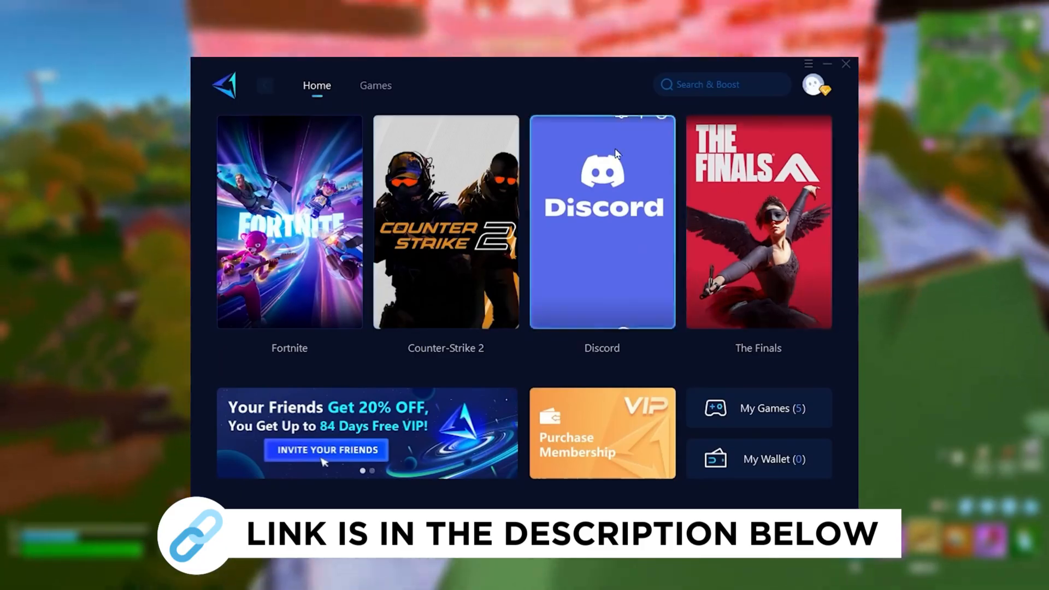
pyautogui.moveTo(820, 111)
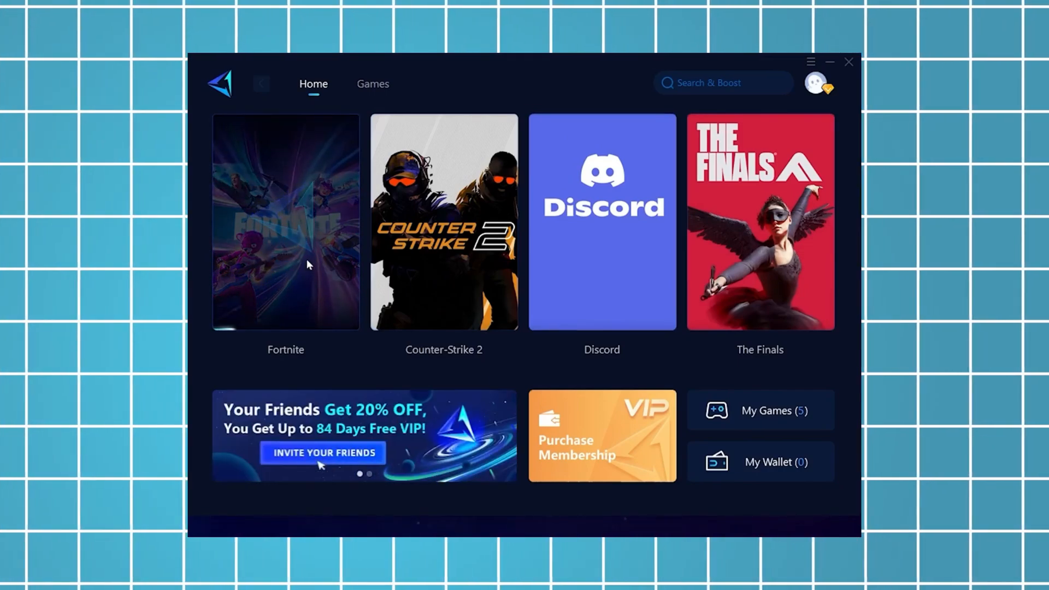
# - Boost Fortnite from the GearUP Booster Home tab to show its ping stats
pyautogui.click(285, 220)
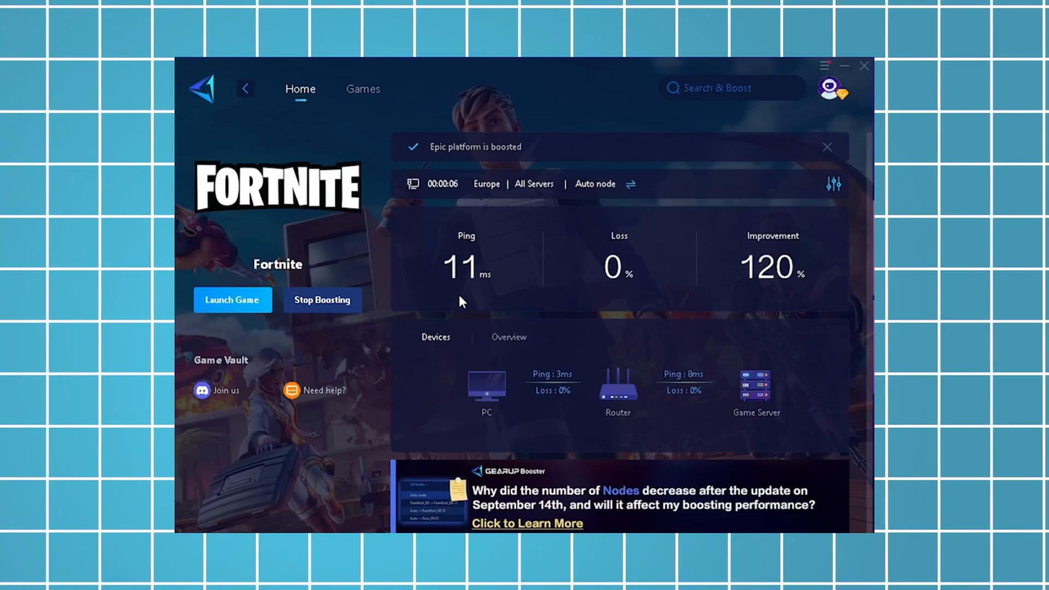
pyautogui.click(826, 146)
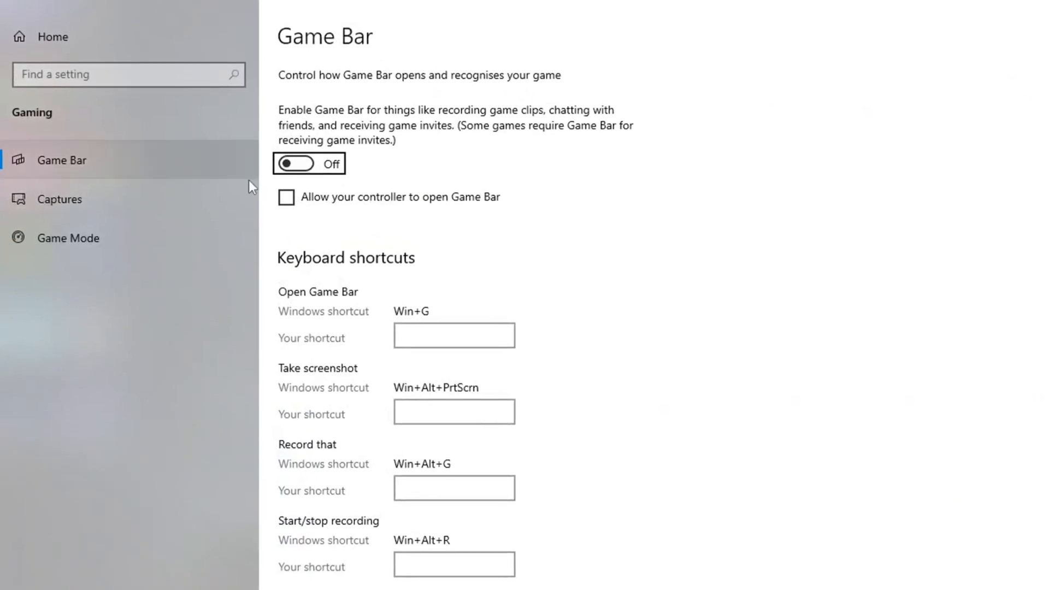
# - Visit the Captures page, then reach the Game Mode settings page
pyautogui.click(63, 199)
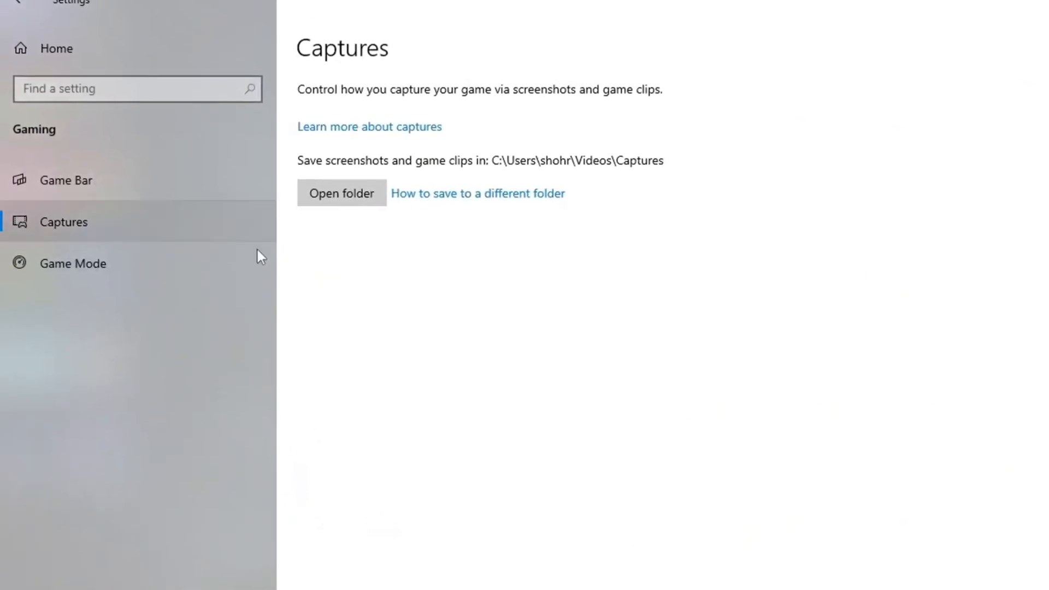
pyautogui.click(73, 263)
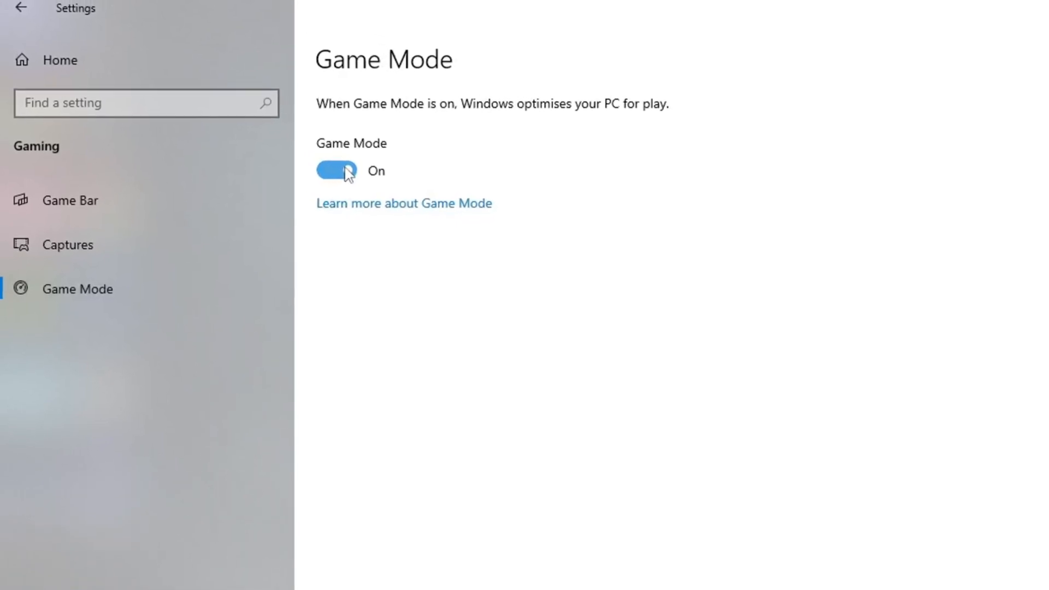